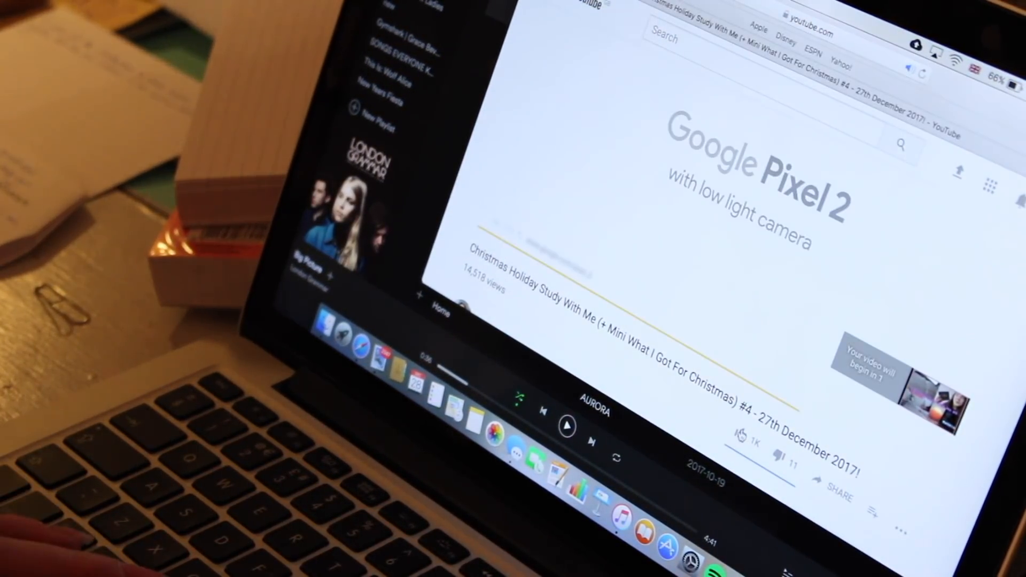
Like the 'Christmas Holiday Study With Me #4' video, adding it to Liked videos.
left_click(740, 434)
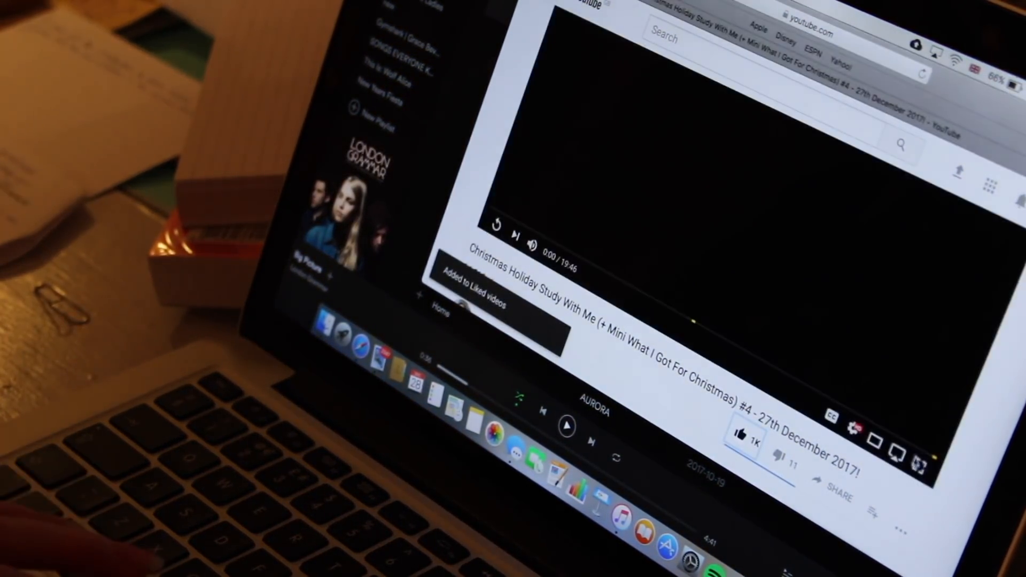